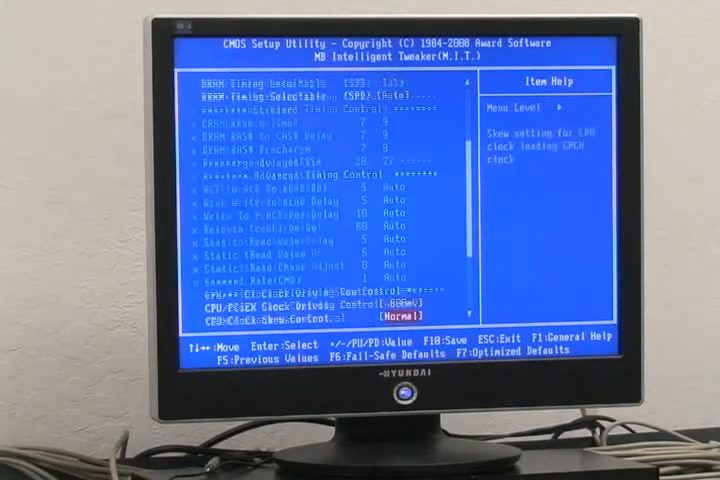
- Scroll down to DDR3 OverVoltage Control and raise it to +0.40V
scroll(down, 3)
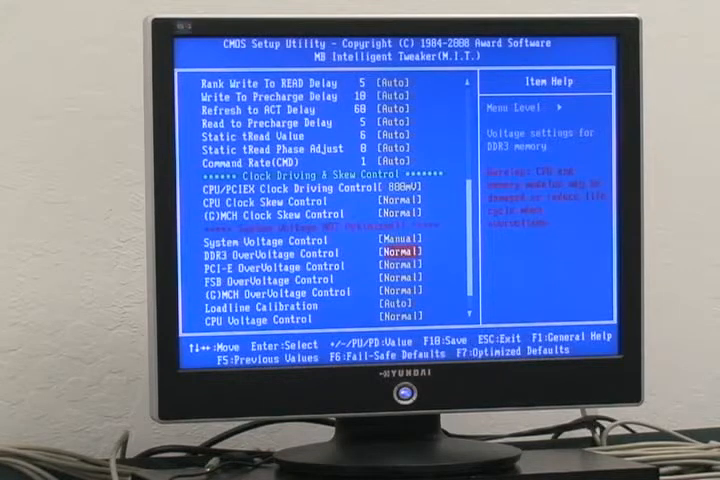
key(PageUp)
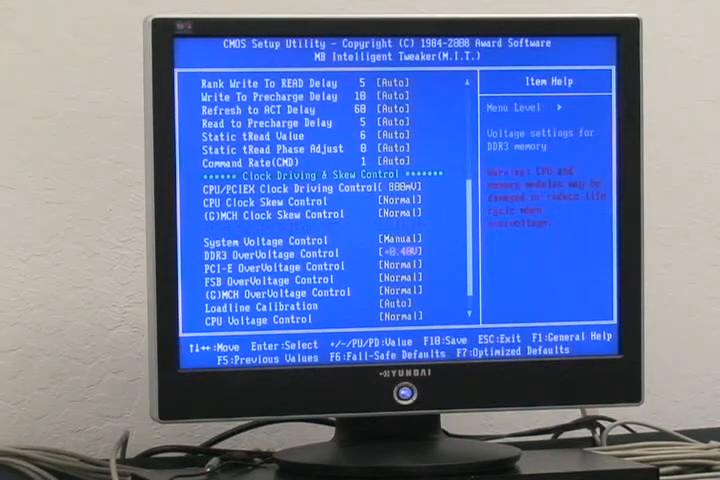
- Bring up the F10 SAVE to CMOS and EXIT prompt and answer it
key(F10)
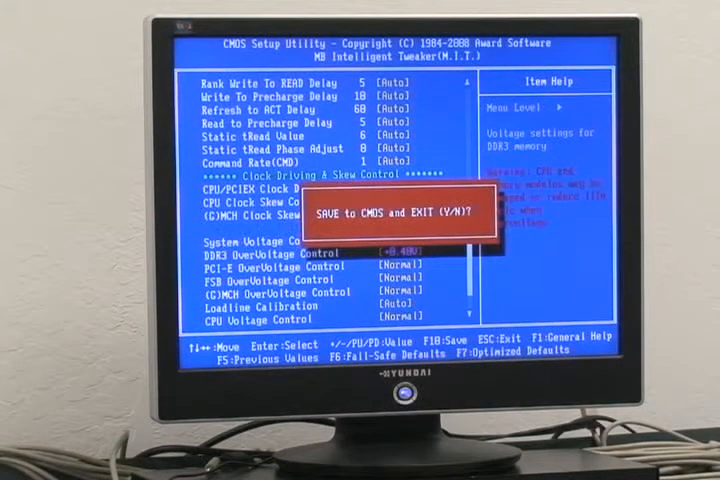
key(N)
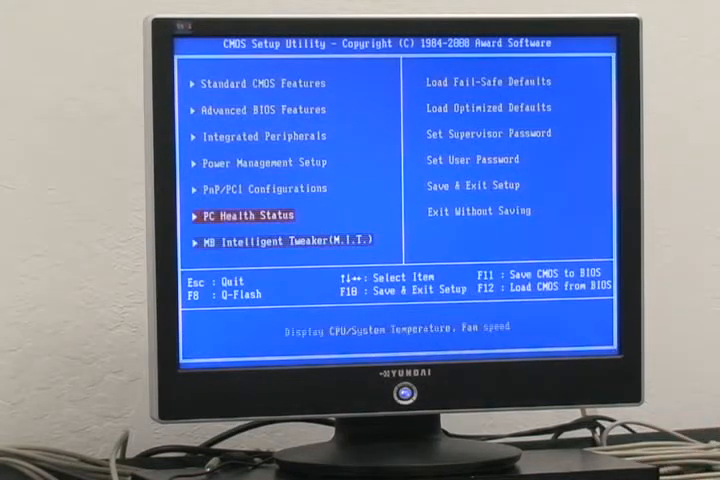